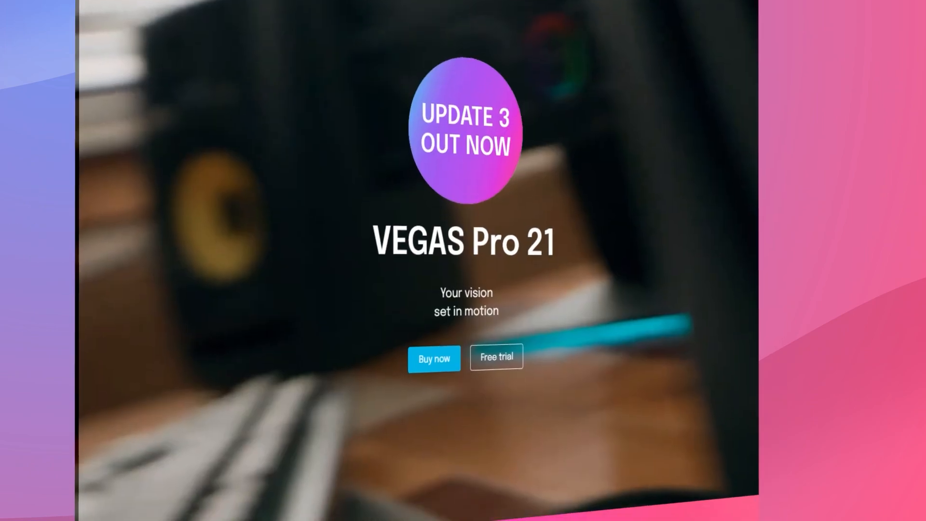
Scroll through the timeline and play back the plaid checkerboard event
scroll(down, 3)
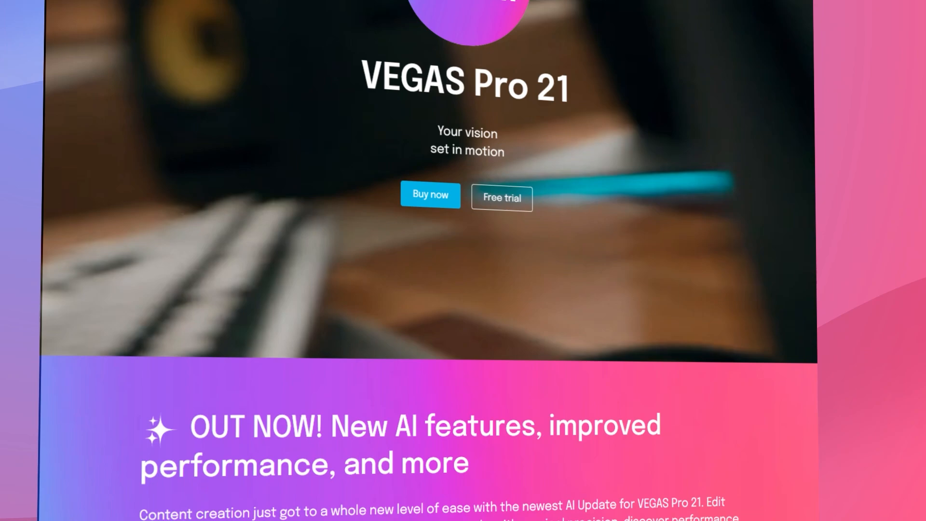
scroll(down, 3)
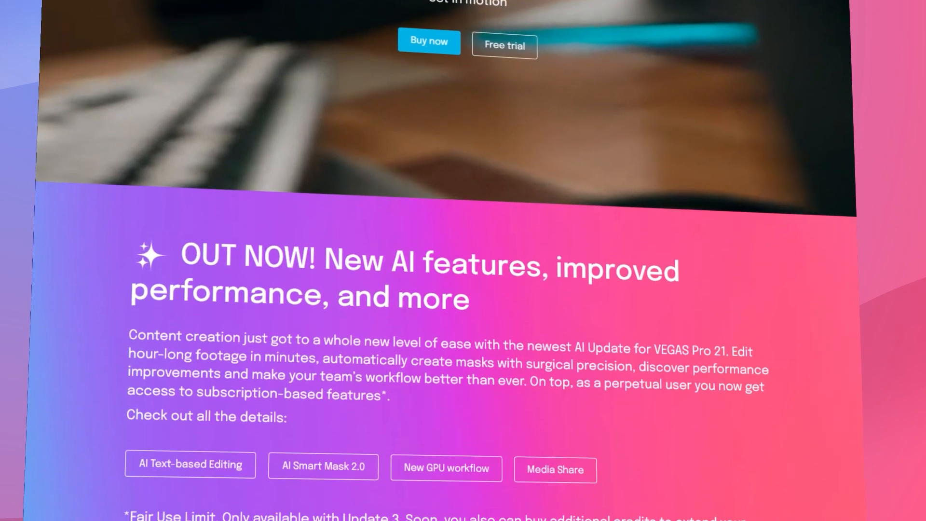
scroll(down, 3)
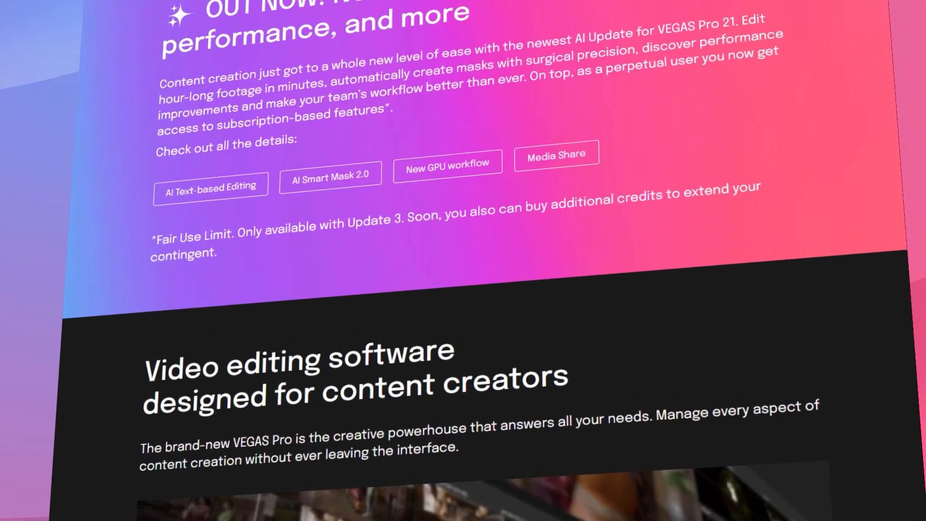
scroll(up, 3)
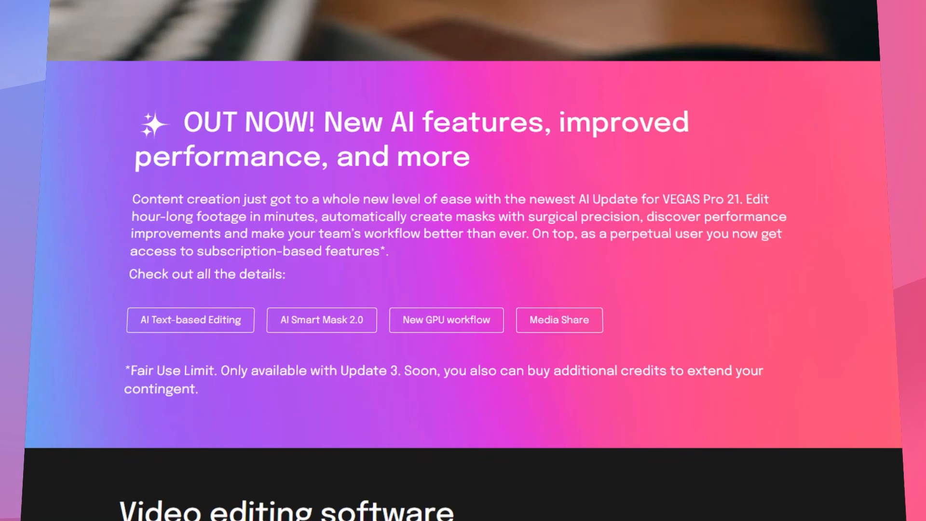
scroll(up, 3)
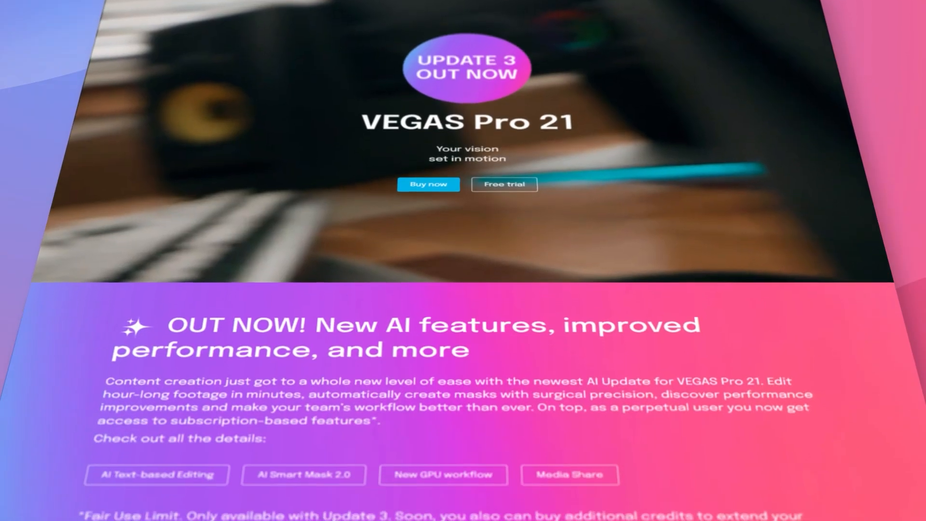
scroll(down, 3)
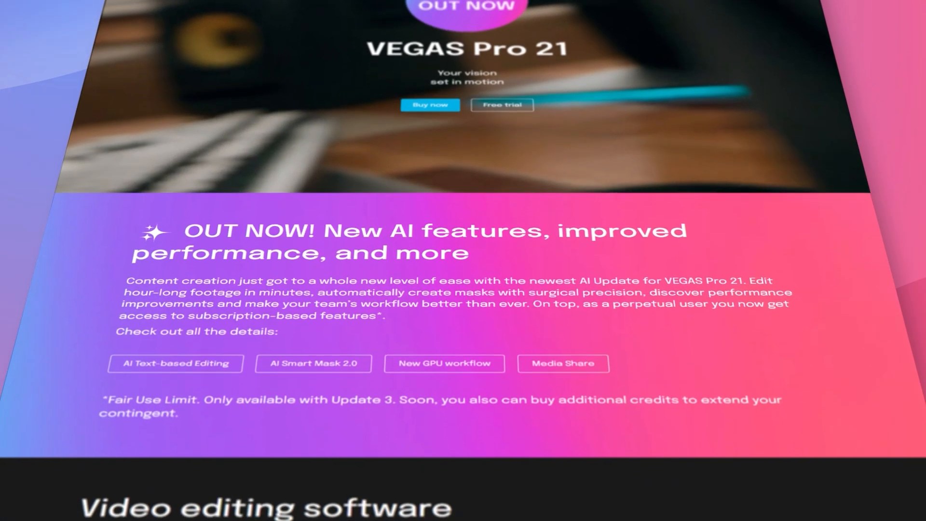
scroll(down, 3)
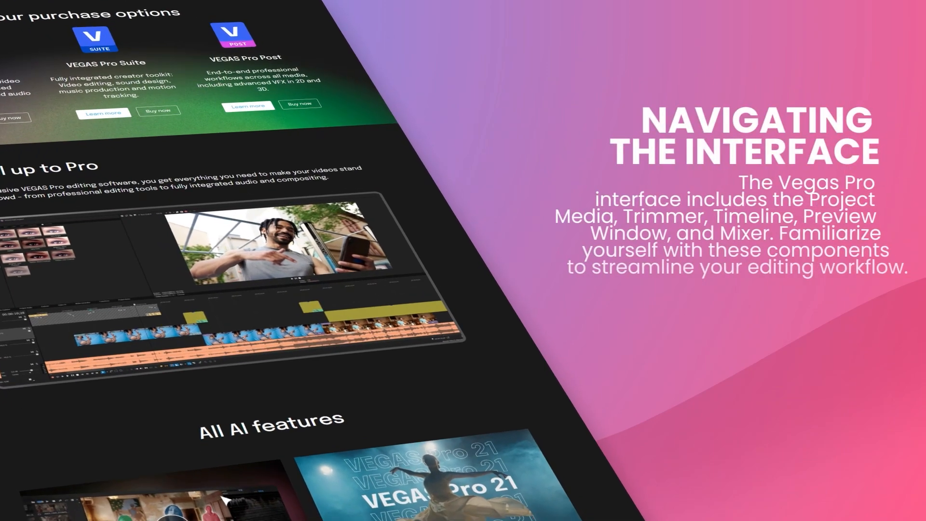
scroll(up, 3)
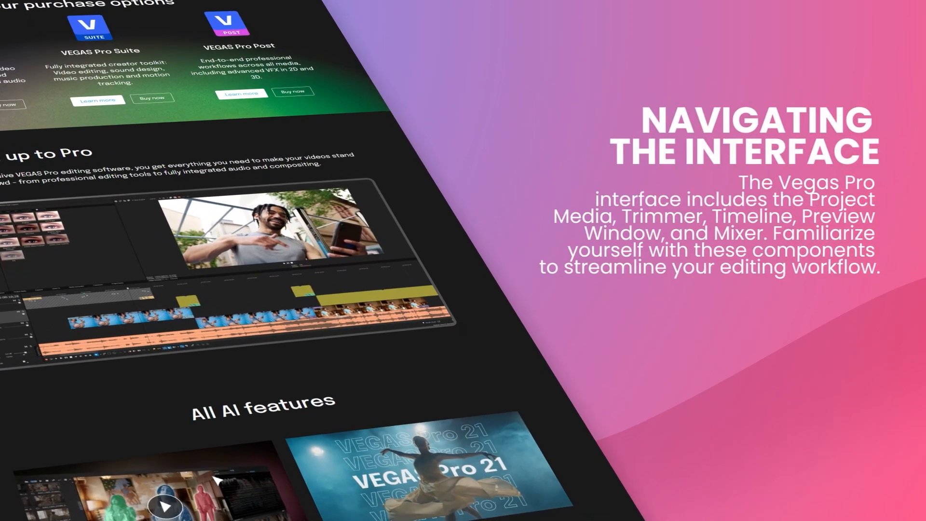
scroll(up, 3)
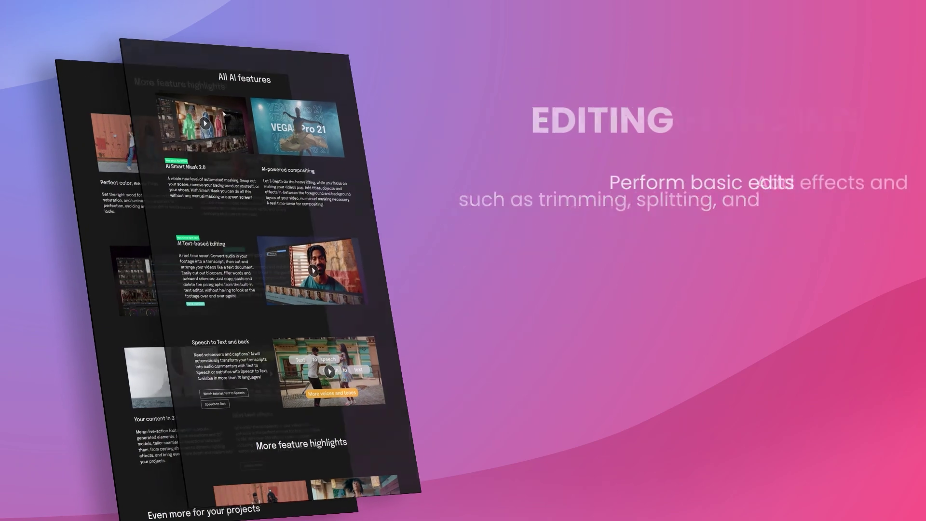
scroll(down, 3)
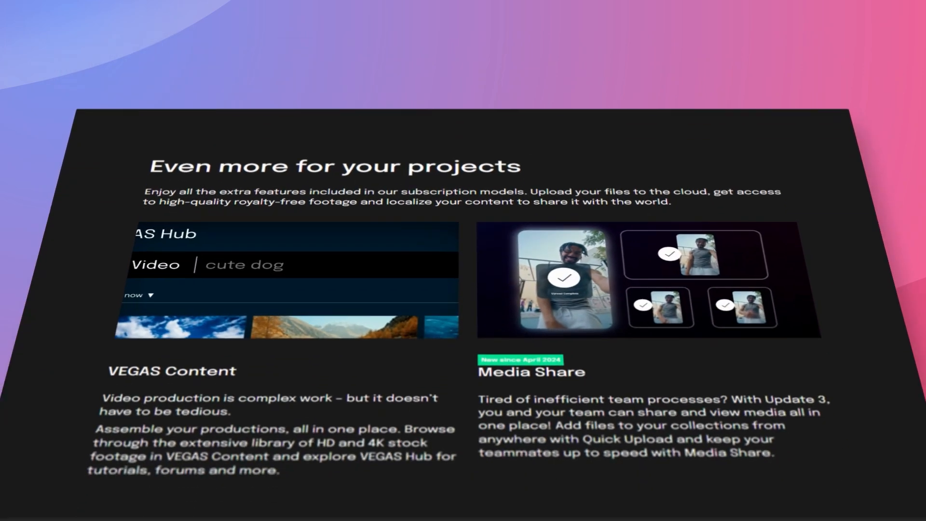
scroll(down, 3)
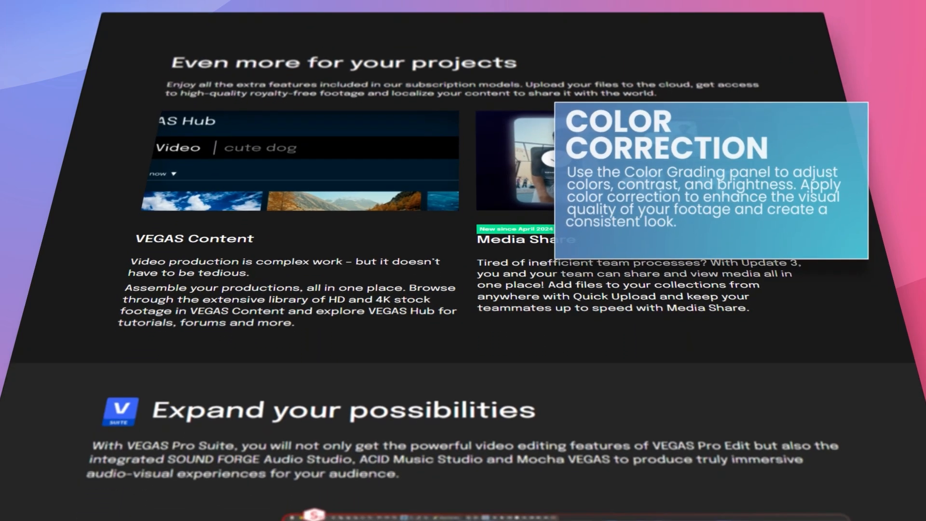
scroll(down, 3)
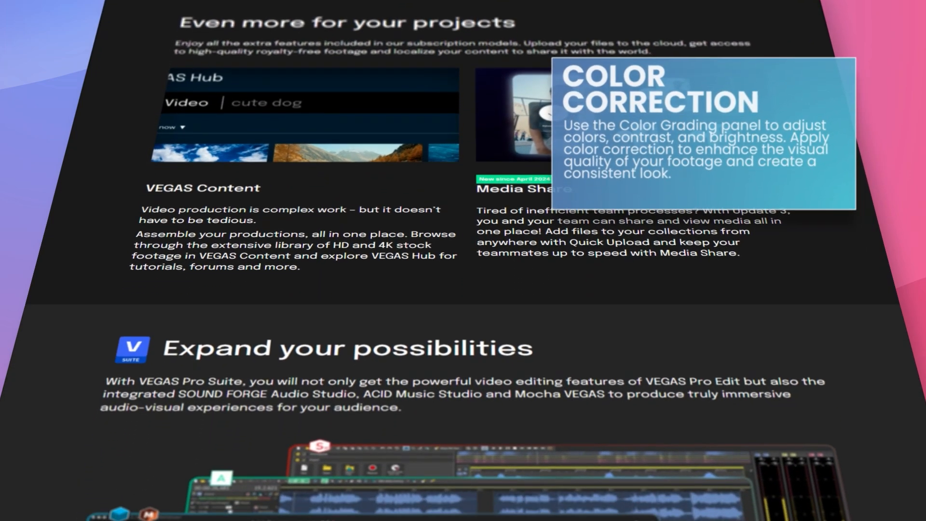
scroll(down, 3)
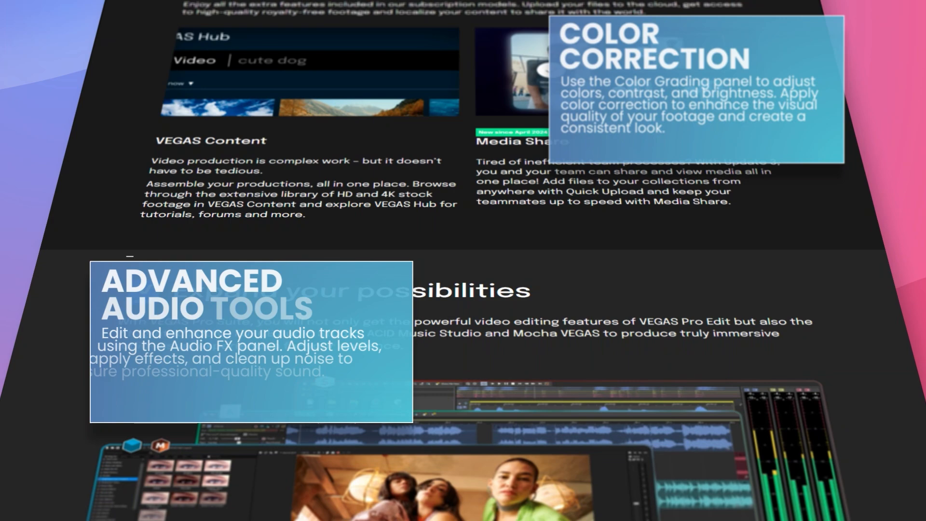
scroll(down, 3)
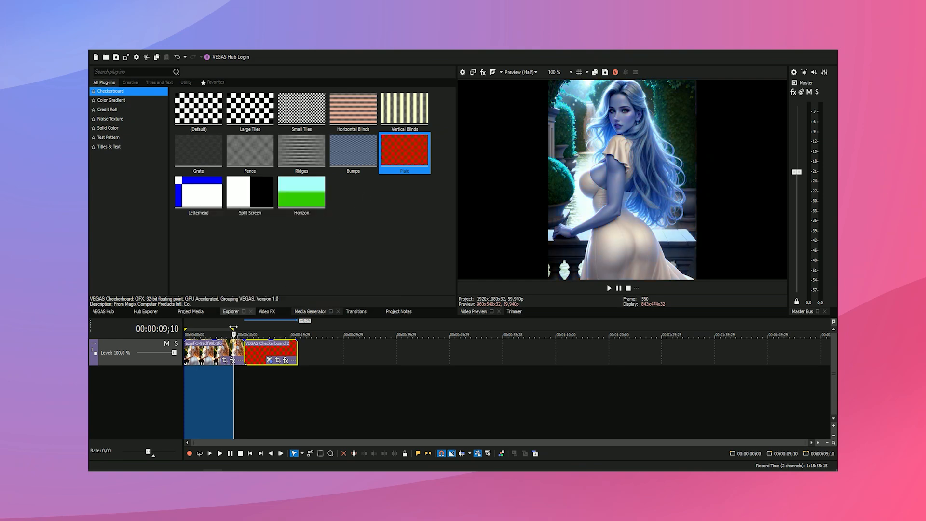
click(220, 453)
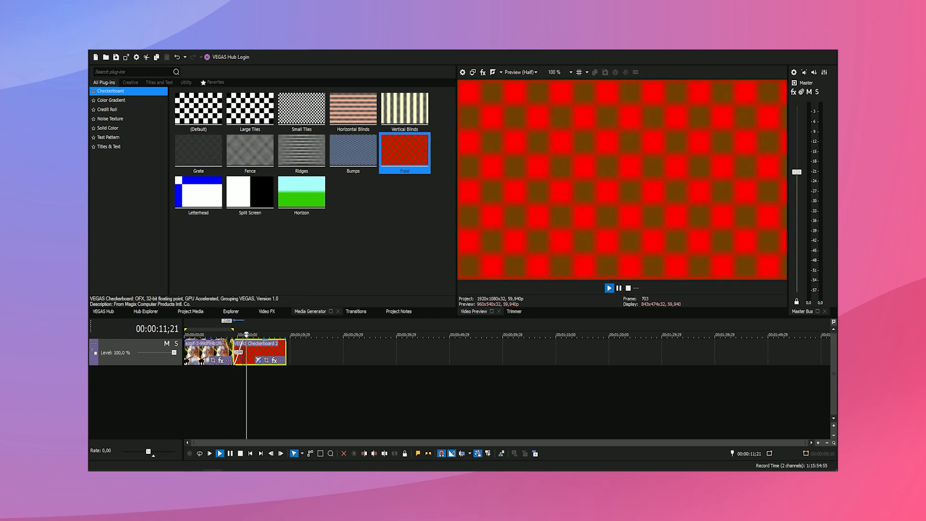
Insert a second video track and type 'Test text' as the title
right_click(204, 400)
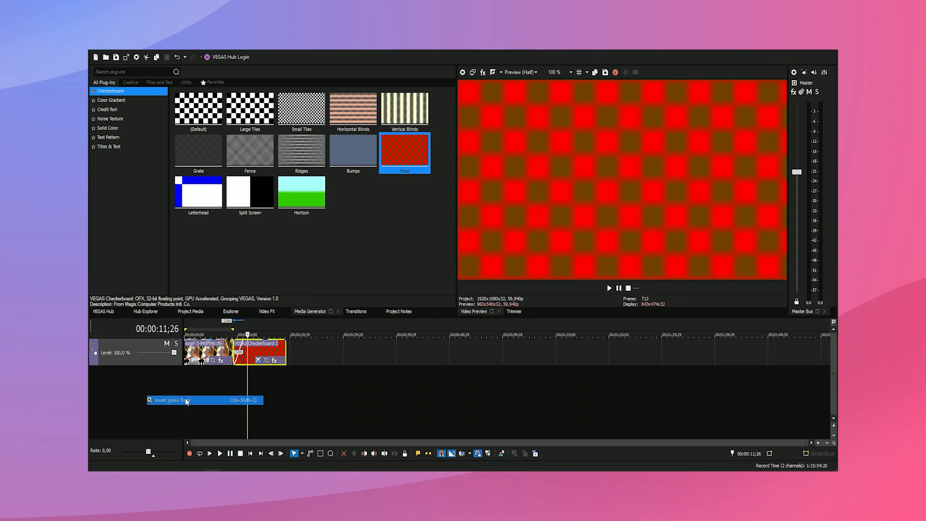
click(171, 400)
text(E)
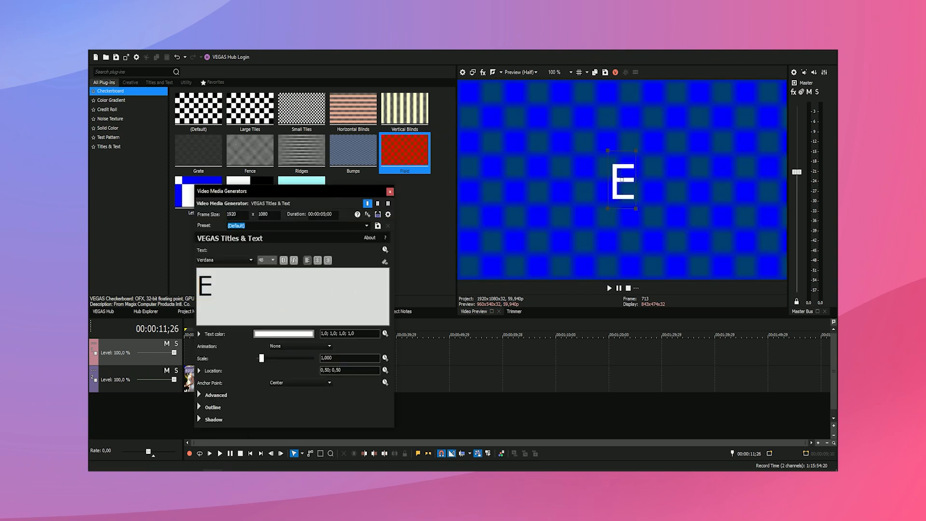
text(Test te)
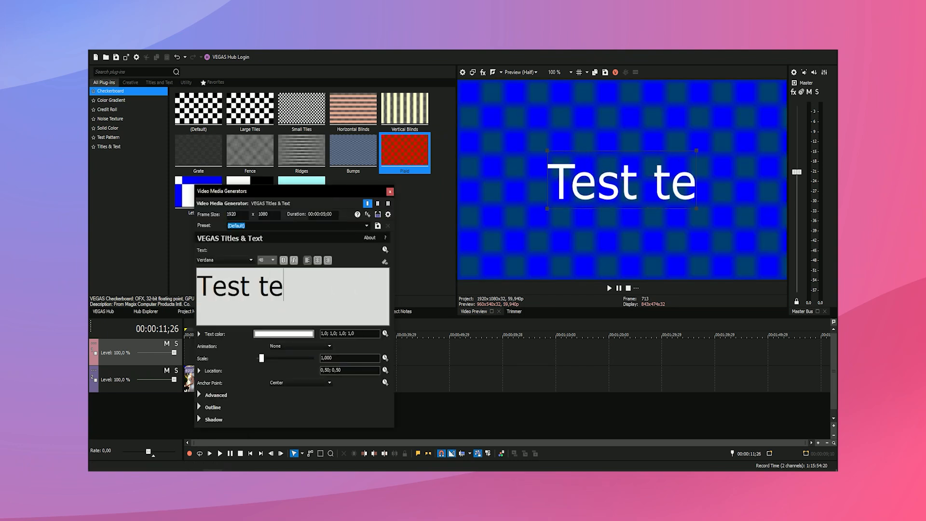
text(xt)
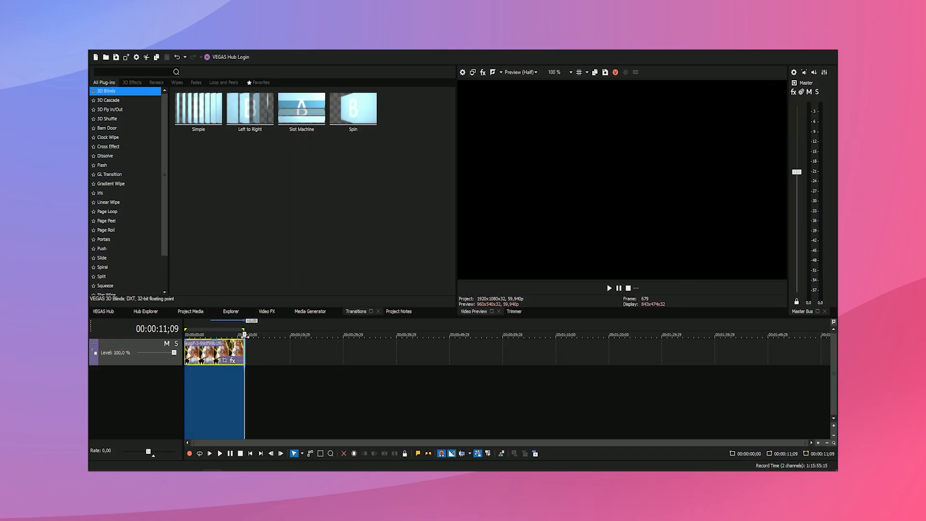
Add the Plaid checkerboard preset after the image clip and bring up the track menu
click(310, 311)
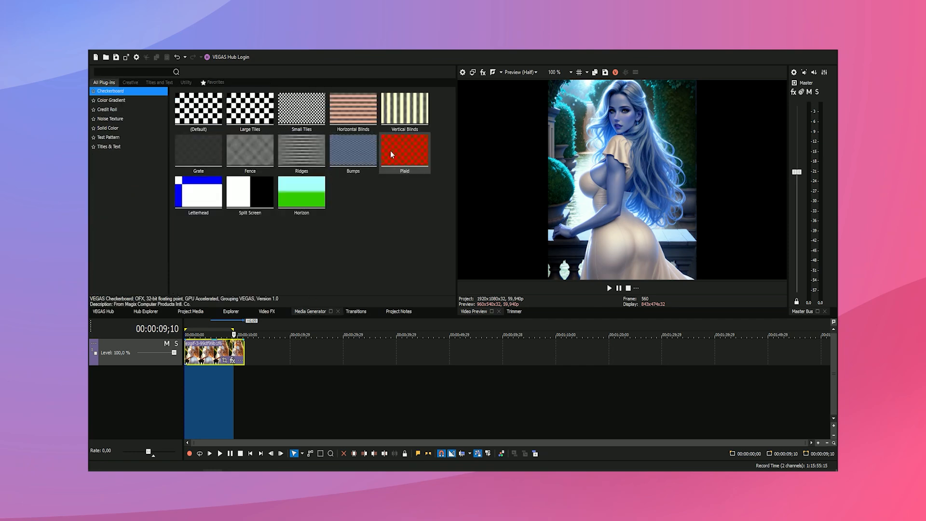
double_click(405, 150)
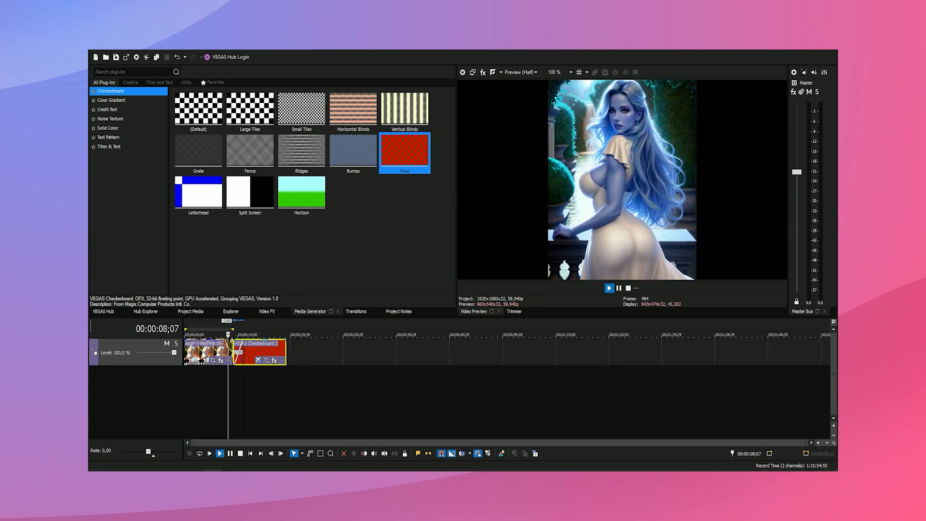
right_click(177, 390)
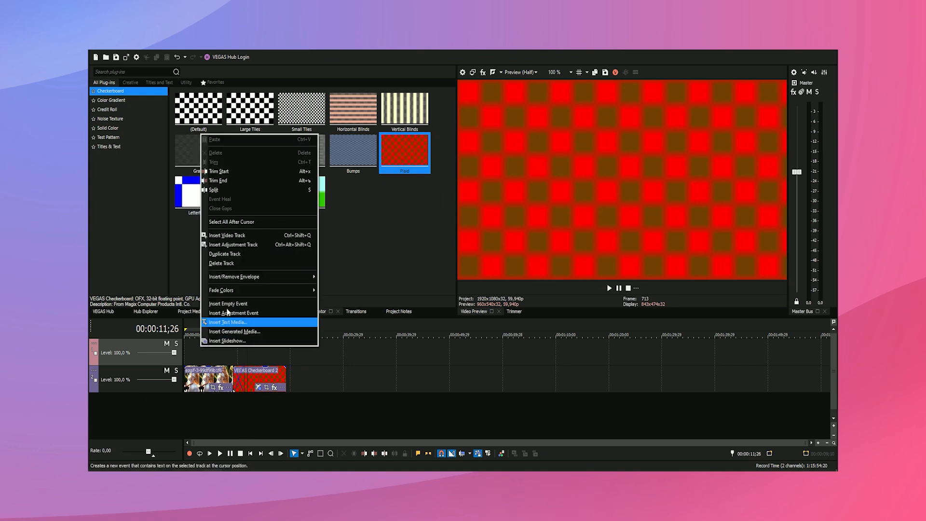
Insert a 'Test text' title on the upper track in a thin font
click(227, 322)
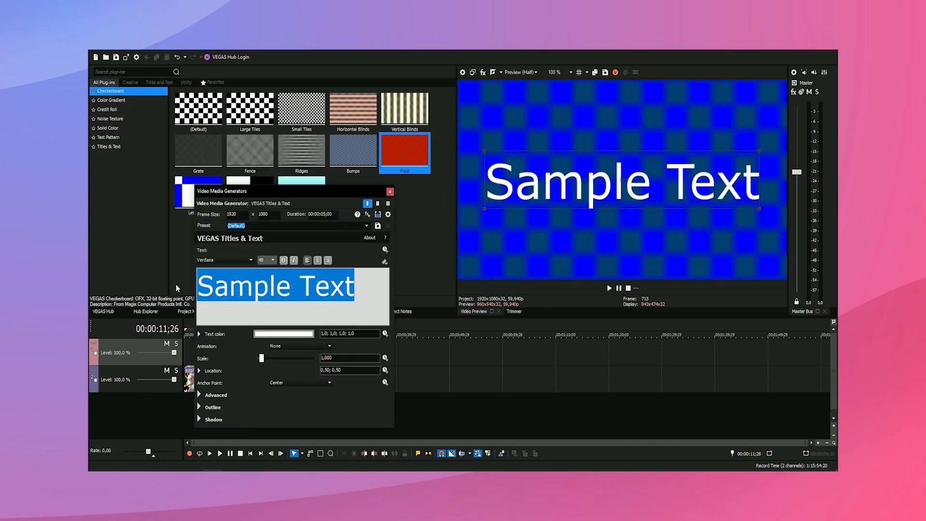
text(T)
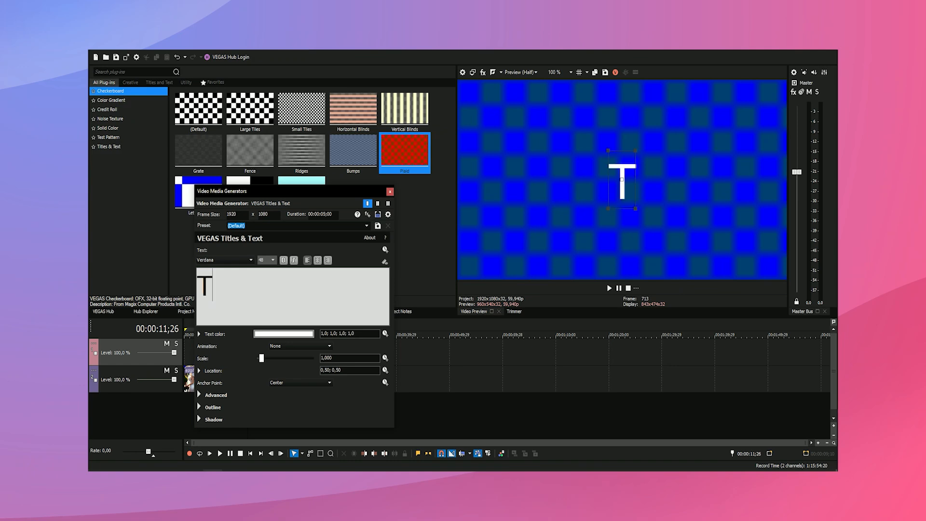
text(Test text)
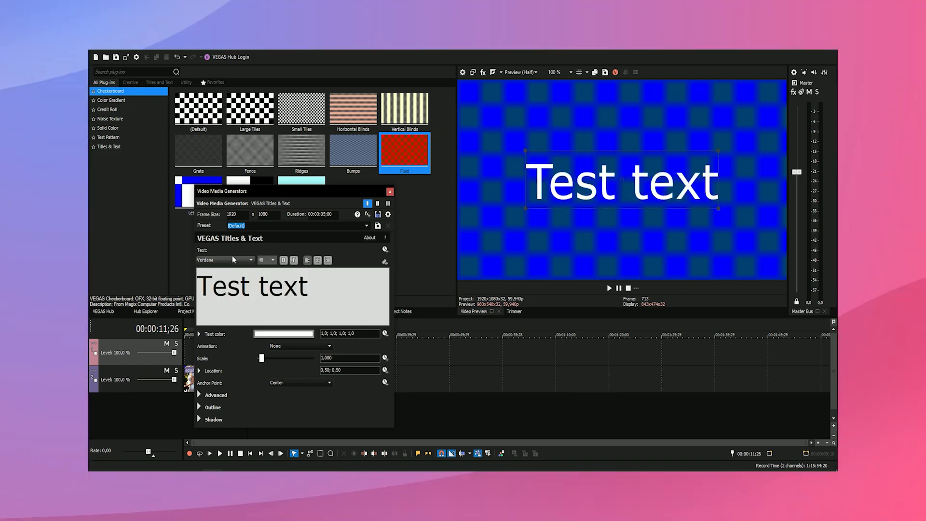
click(251, 260)
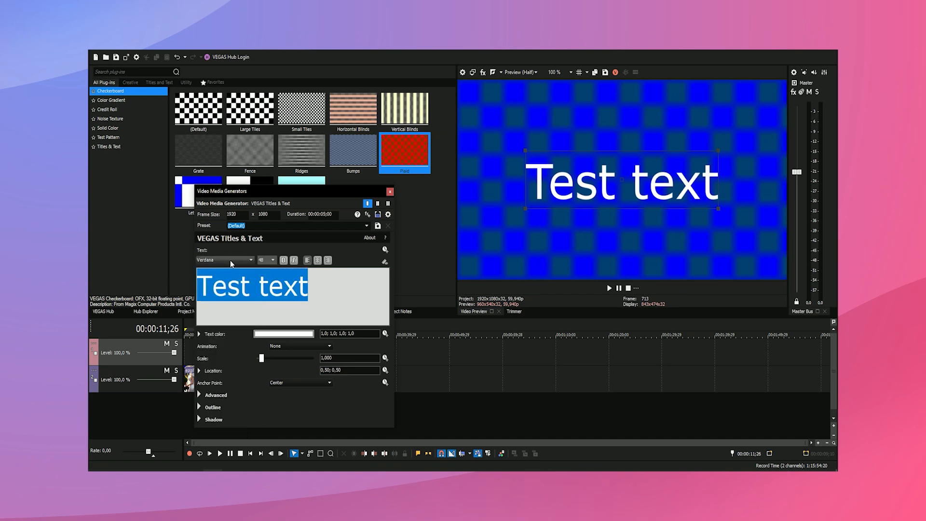
click(224, 260)
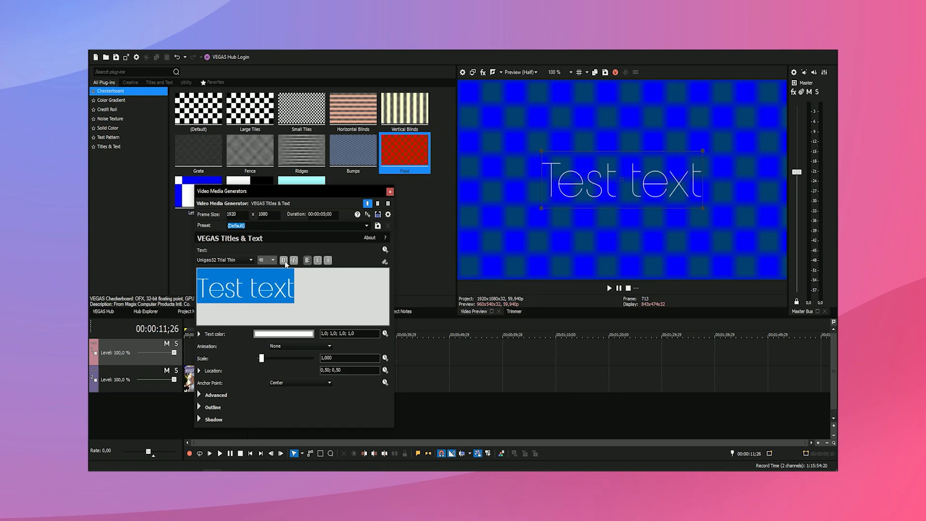
click(389, 191)
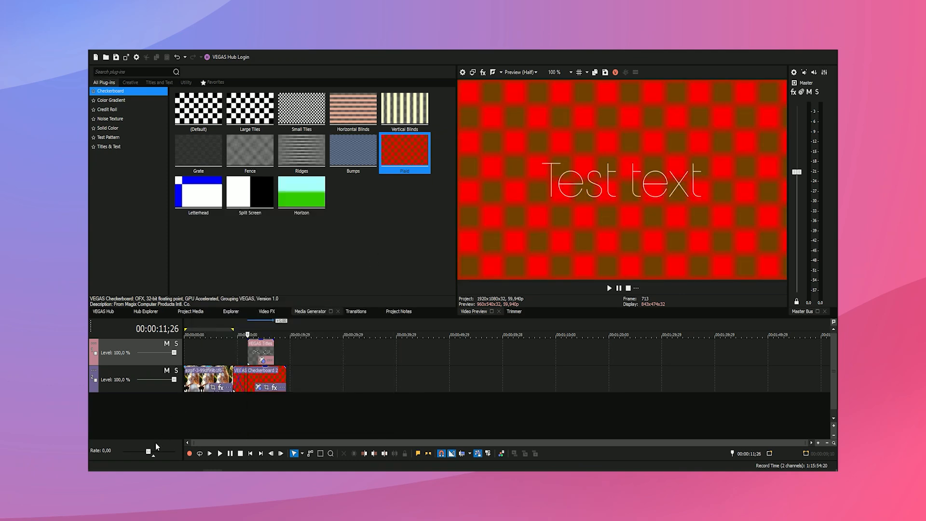